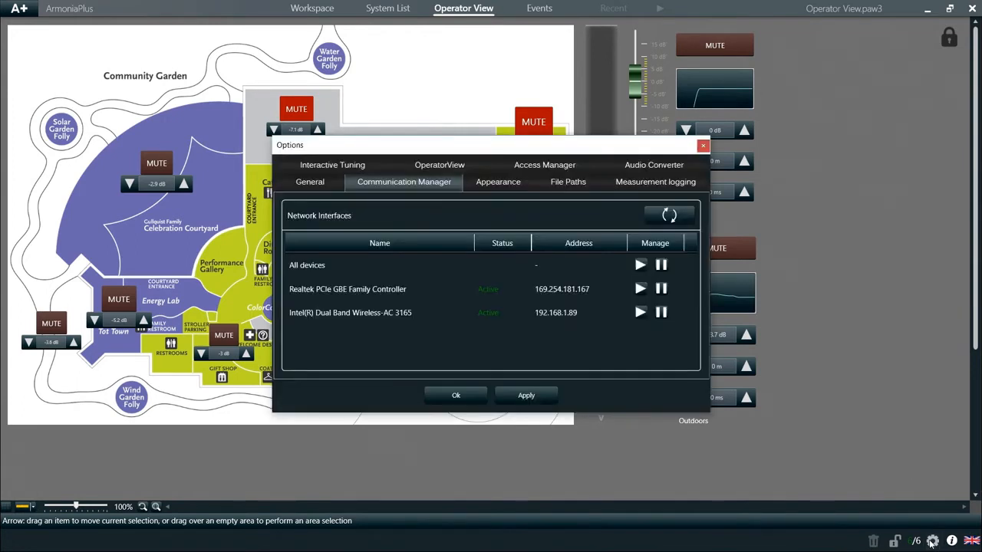
# - Show the OperatorView web server settings, currently disabled and not running
pyautogui.click(439, 181)
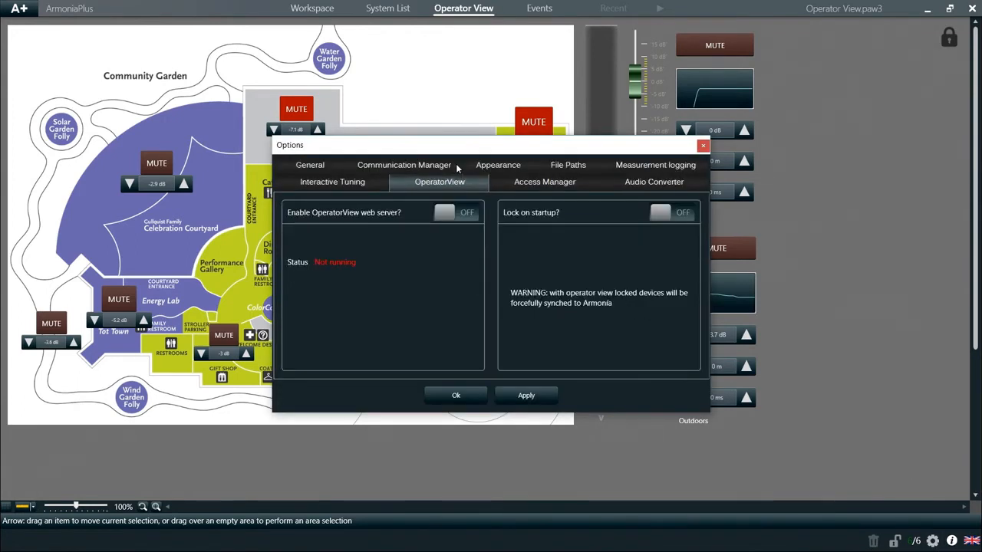
pyautogui.moveTo(459, 205)
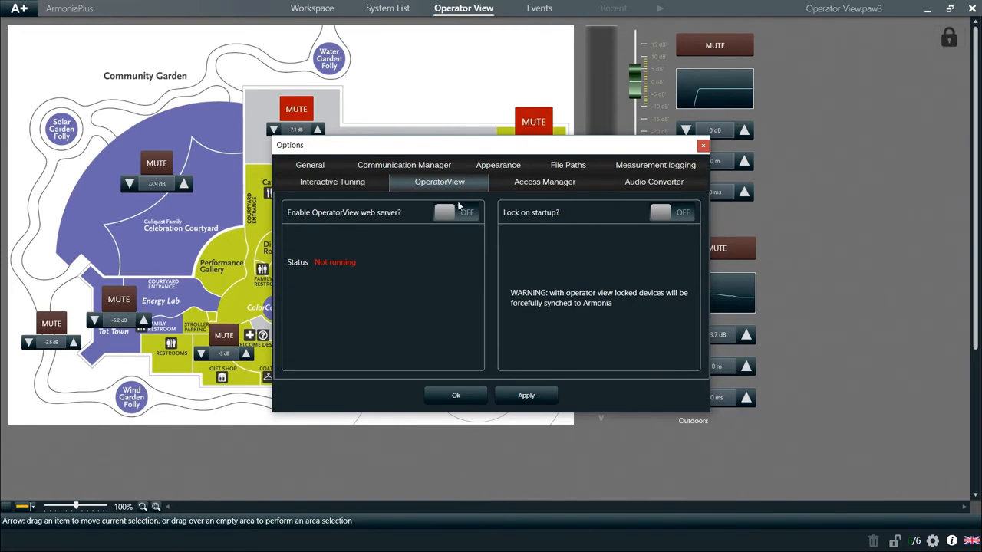
# - Enable the OperatorView web server, apply so it runs, and load its address in Chrome
pyautogui.click(456, 212)
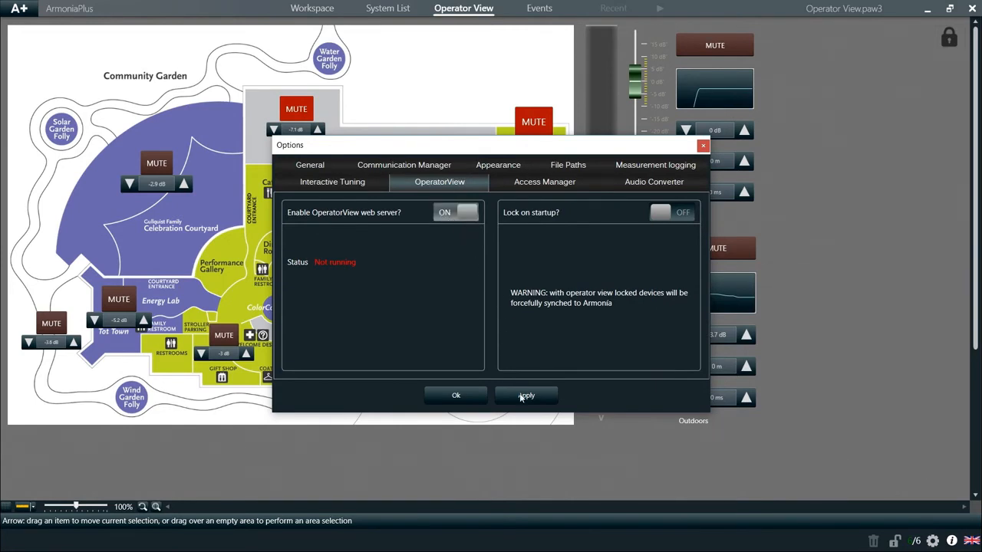
pyautogui.click(526, 396)
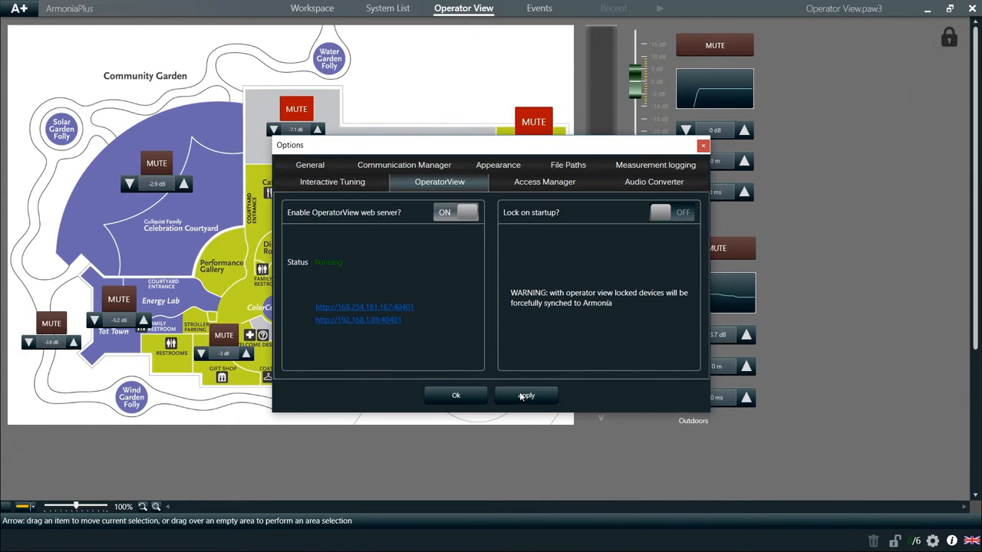
pyautogui.moveTo(334, 270)
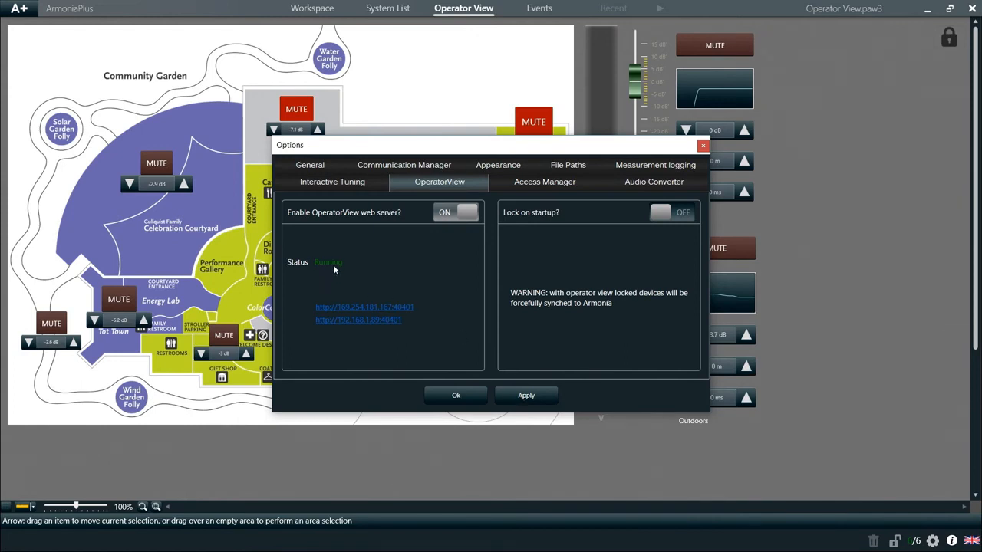
pyautogui.moveTo(359, 321)
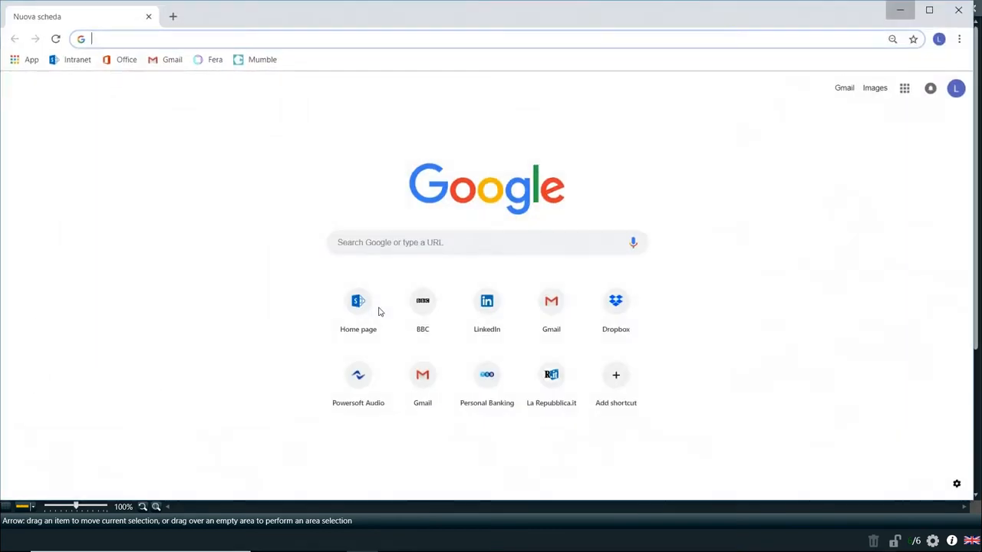
pyautogui.click(172, 16)
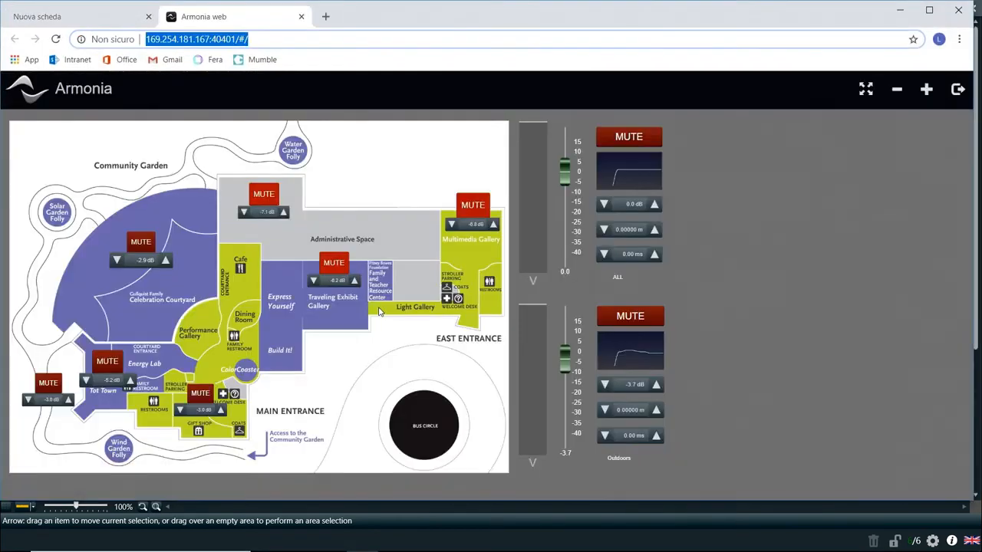